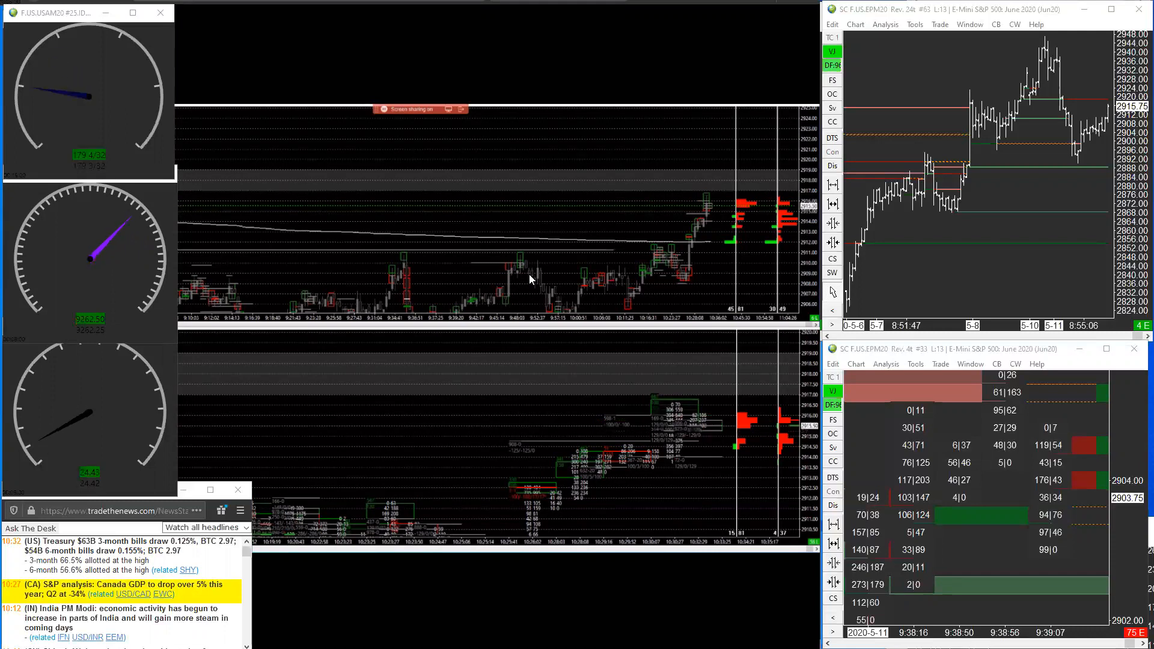
mouse_move(618, 234)
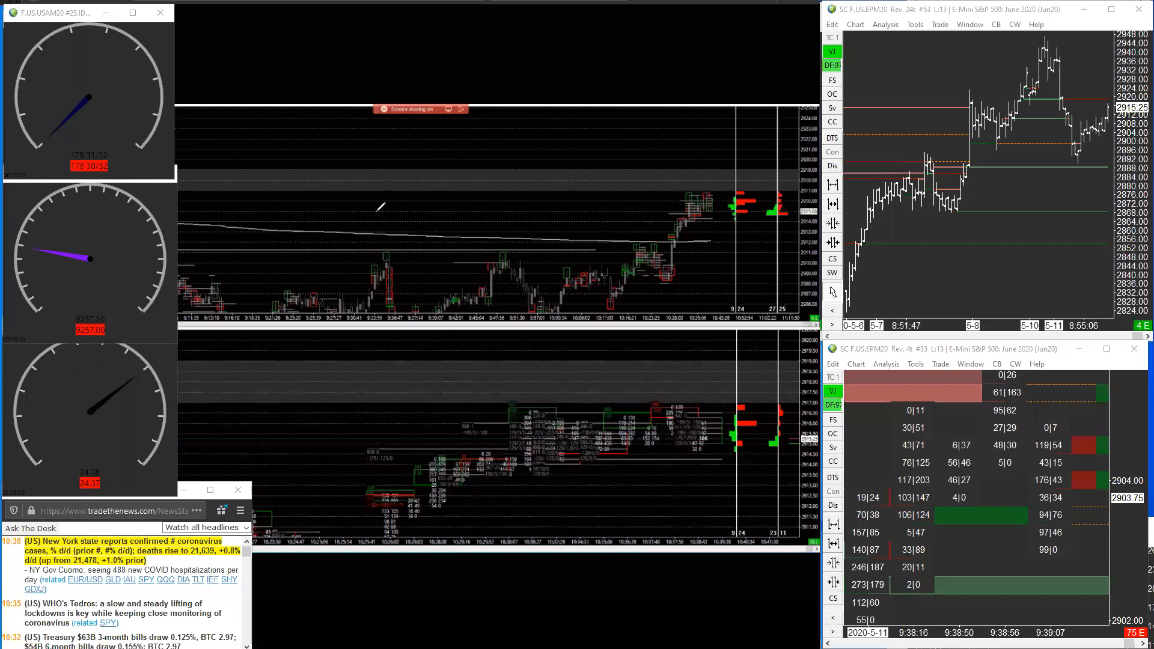
mouse_move(531, 181)
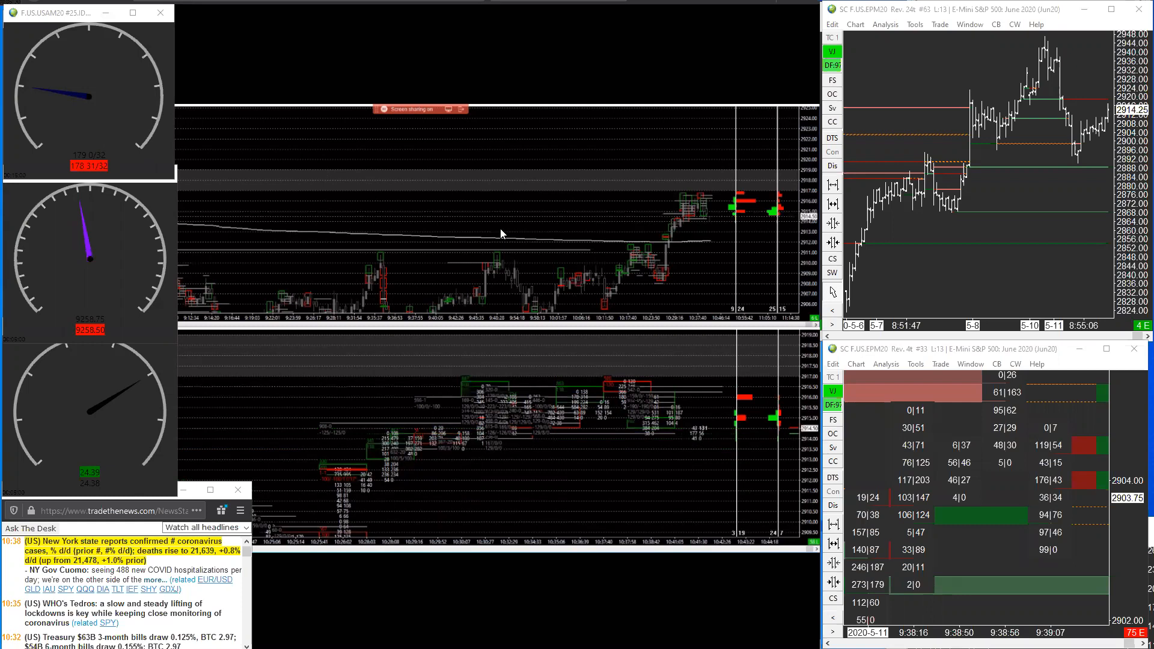
mouse_move(589, 201)
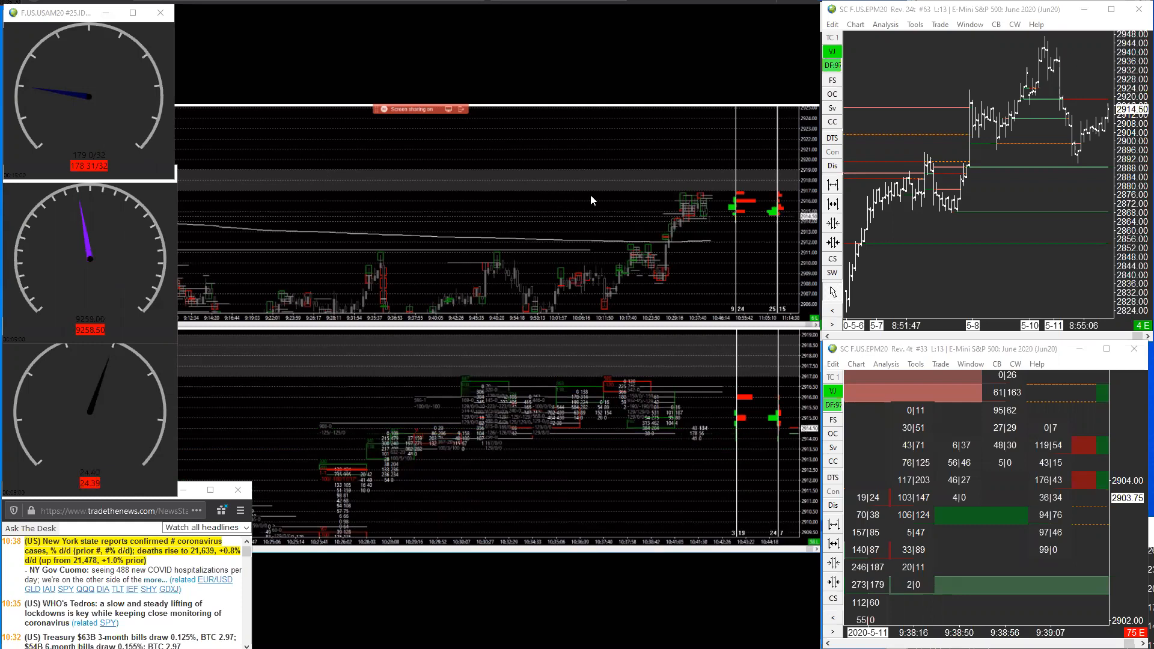